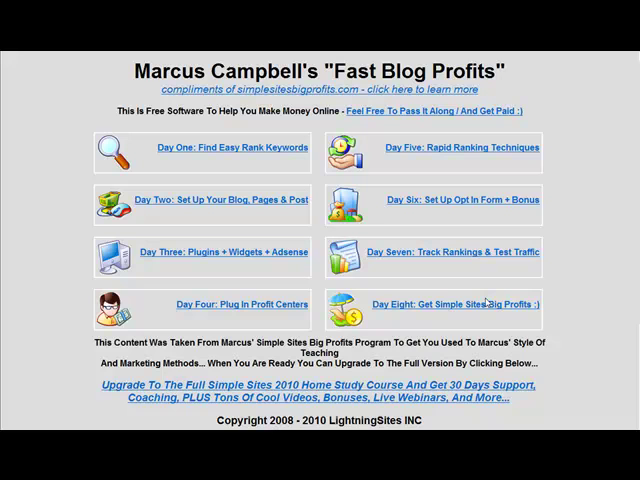
pyautogui.moveTo(283, 166)
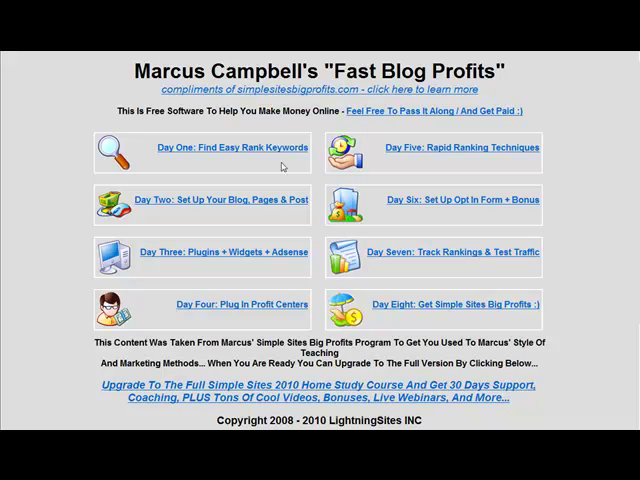
pyautogui.moveTo(283, 167)
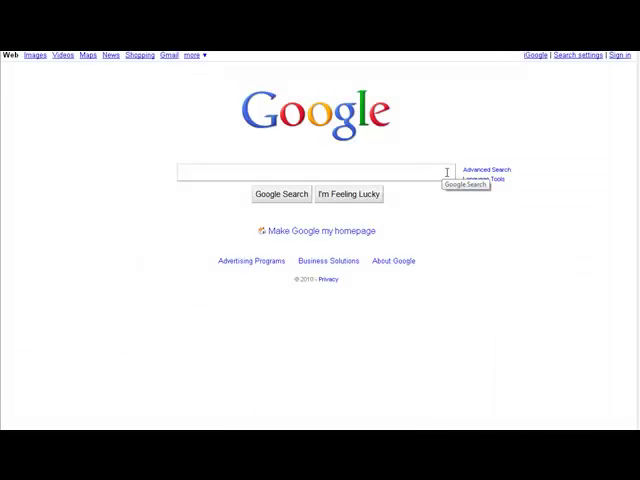
# - Search Google for 'adwords tool' and reach the AdWords Keyword Tool page
pyautogui.write('adwords tool')
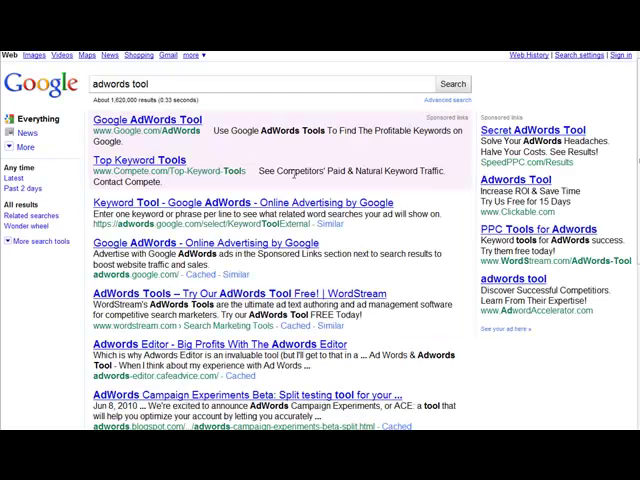
pyautogui.click(166, 118)
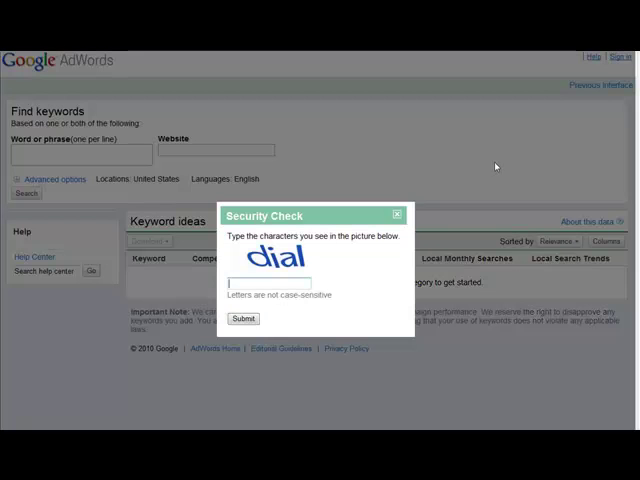
pyautogui.write('dial')
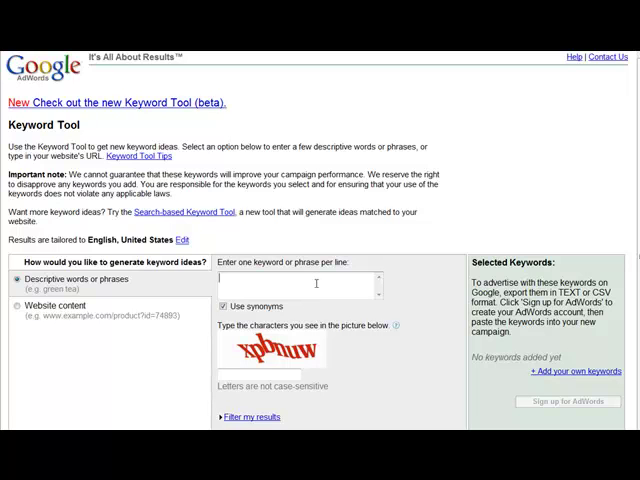
# - Enter 'tips' as the seed keyword and type the captcha characters, retrying after rejection
pyautogui.write('tips')
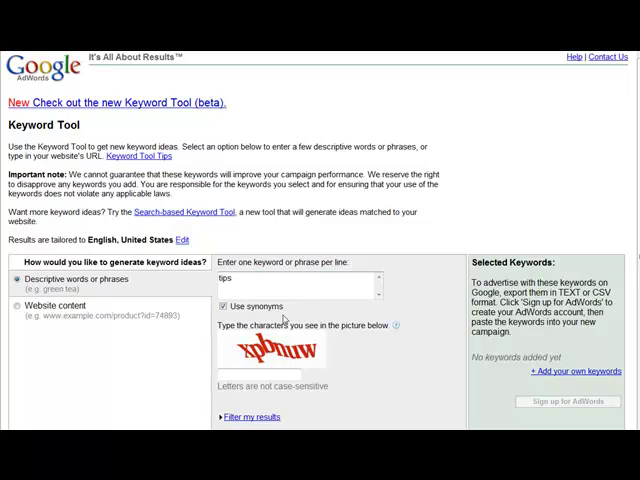
pyautogui.click(283, 376)
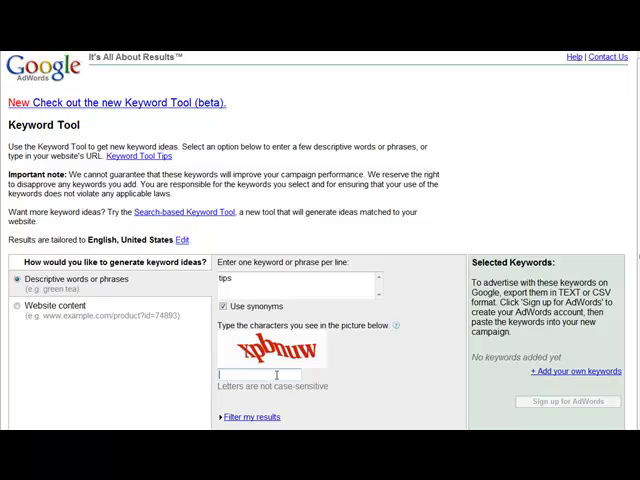
pyautogui.write('x')
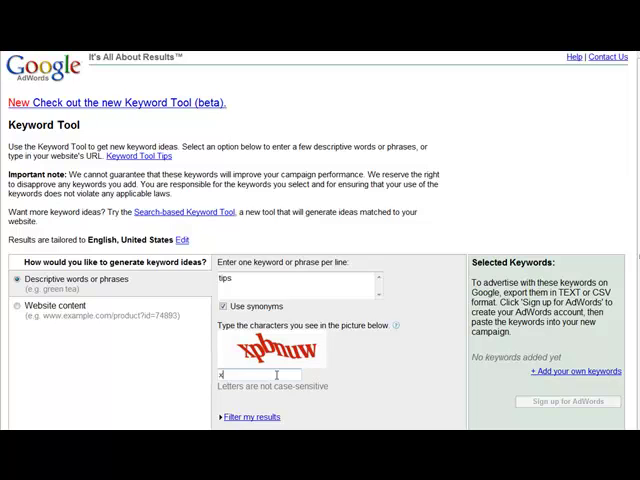
pyautogui.write('pb')
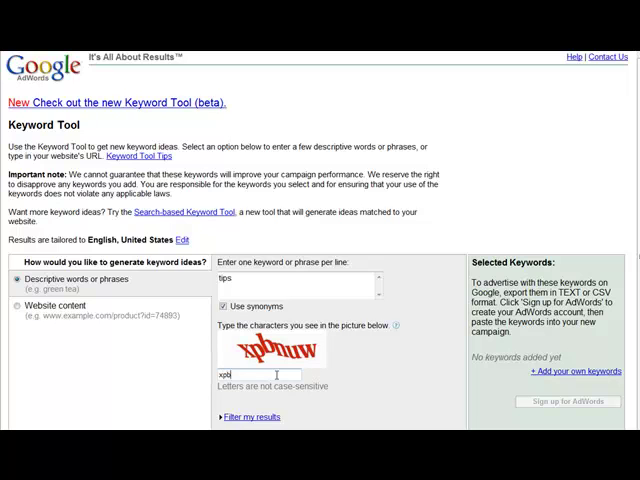
pyautogui.write('nu')
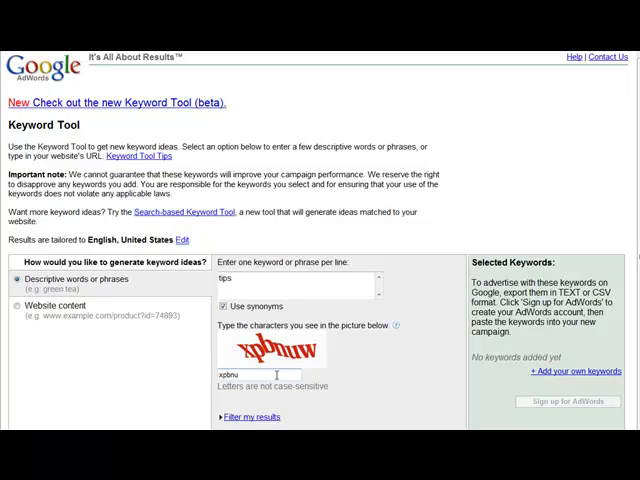
pyautogui.write('u')
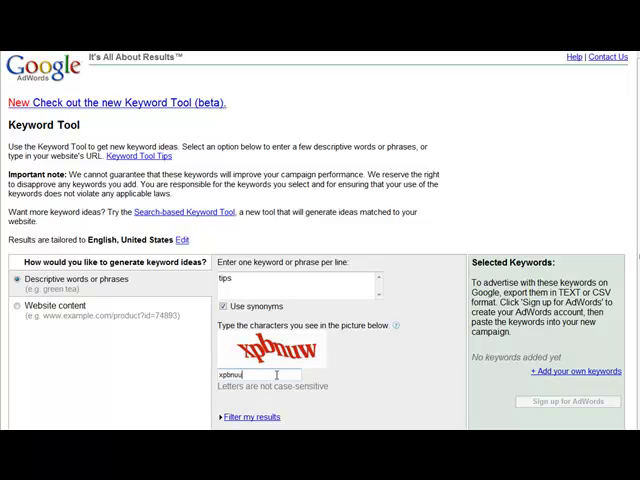
pyautogui.write('w')
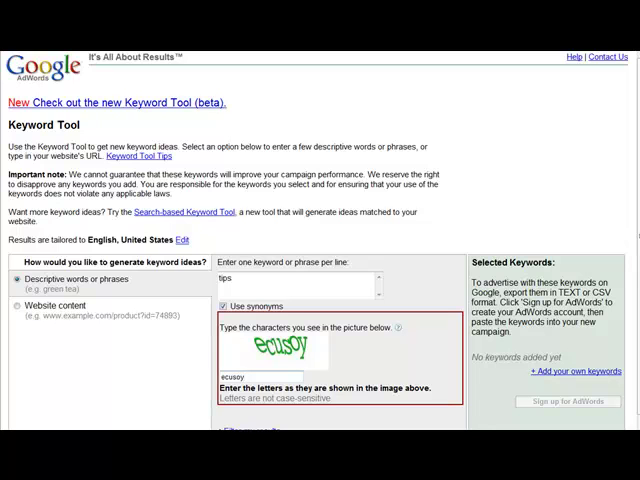
pyautogui.moveTo(347, 425)
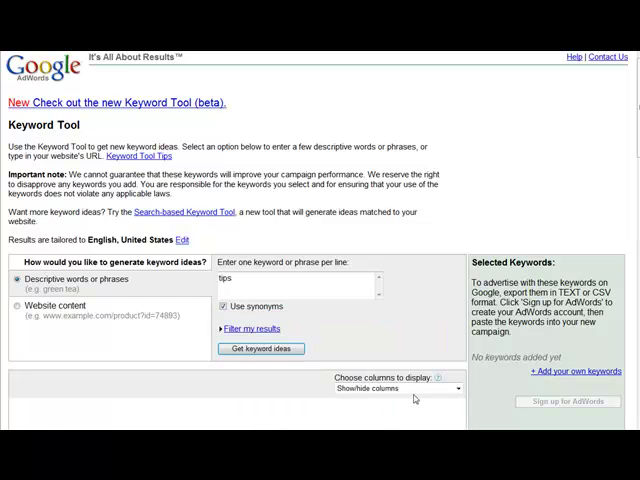
# - Generate 'tips' keyword ideas, sort by global monthly search volume, and scroll the list
pyautogui.click(261, 349)
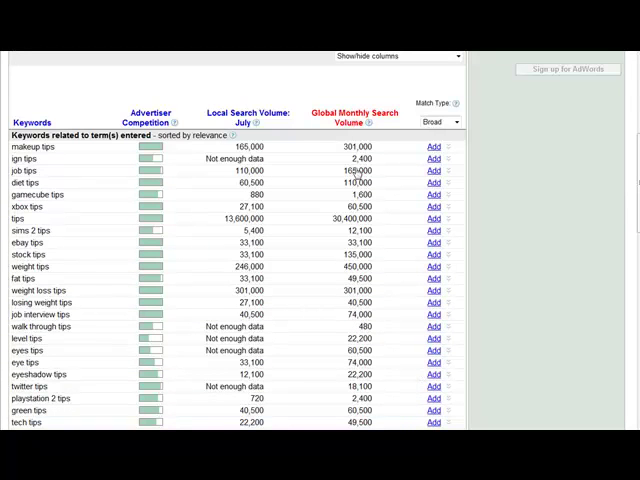
pyautogui.click(354, 117)
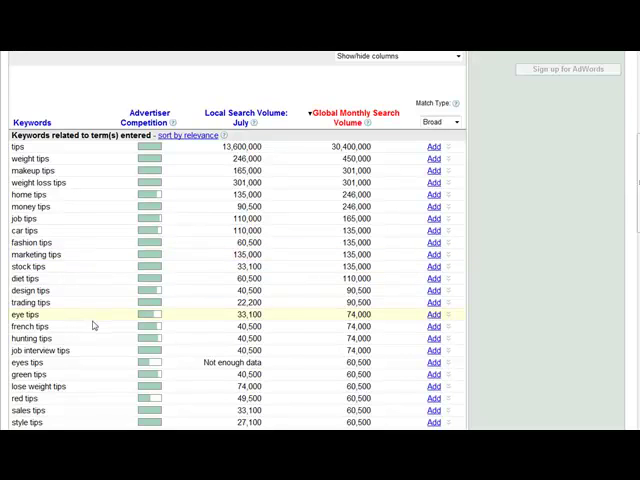
pyautogui.moveTo(82, 338)
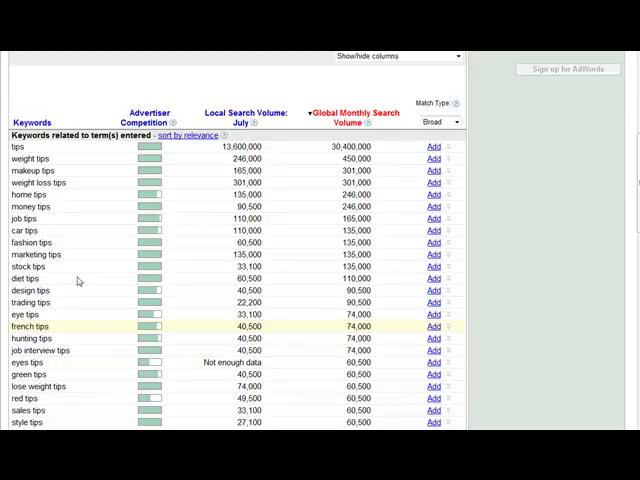
pyautogui.scroll(-3)
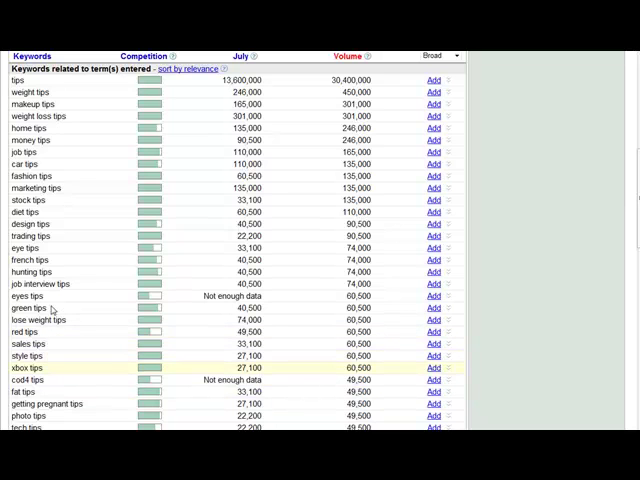
pyautogui.scroll(-3)
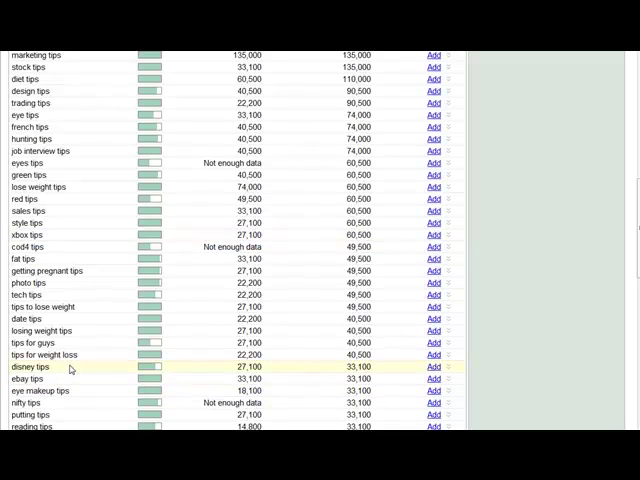
# - Copy 'disney tips' from the idea list and search it on Google
pyautogui.doubleClick(33, 366)
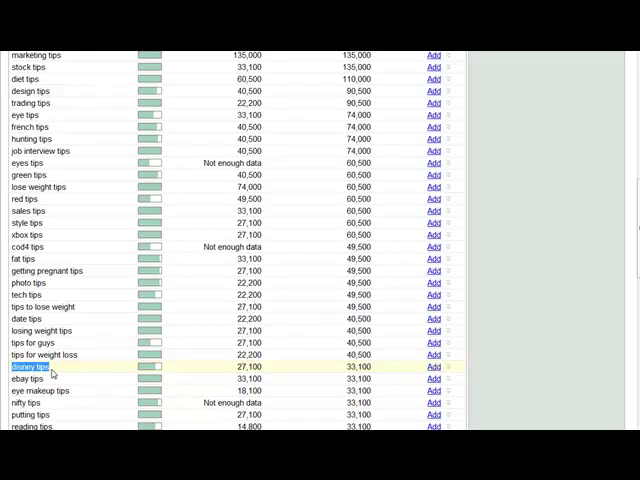
pyautogui.moveTo(52, 367)
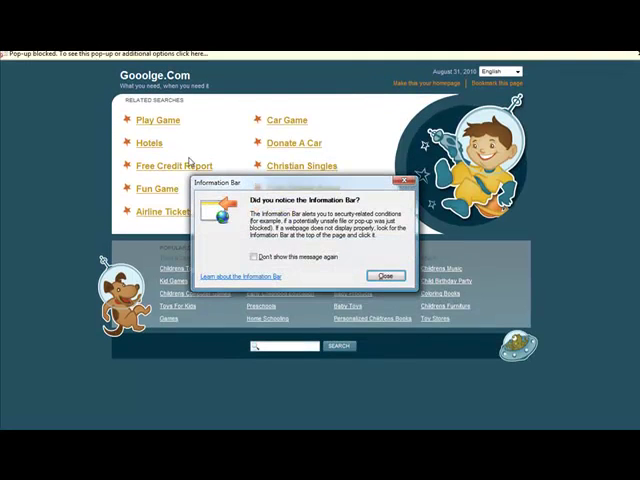
pyautogui.click(386, 275)
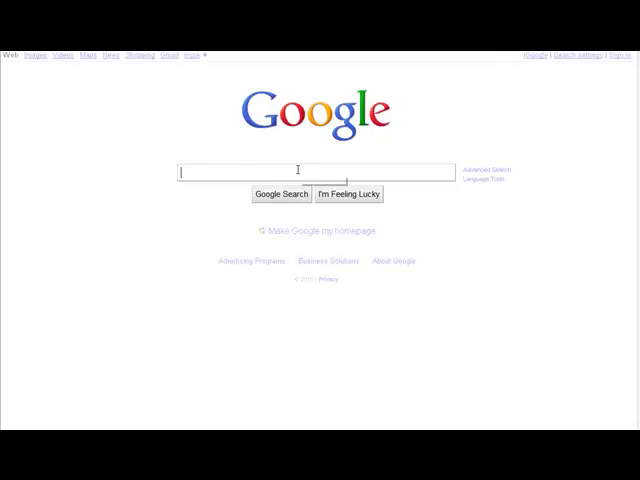
pyautogui.write('disney tips')
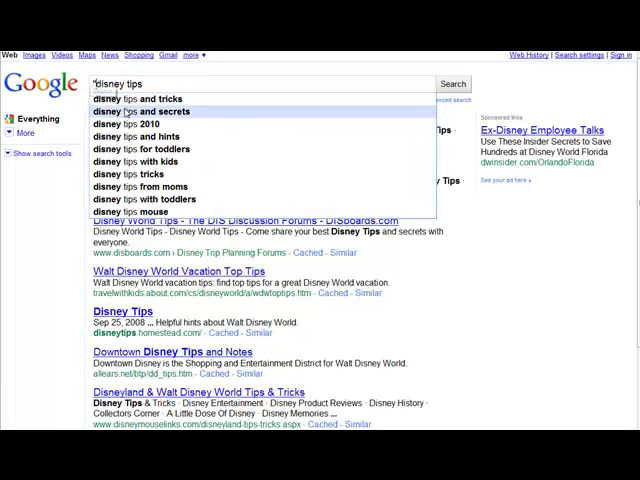
pyautogui.click(454, 83)
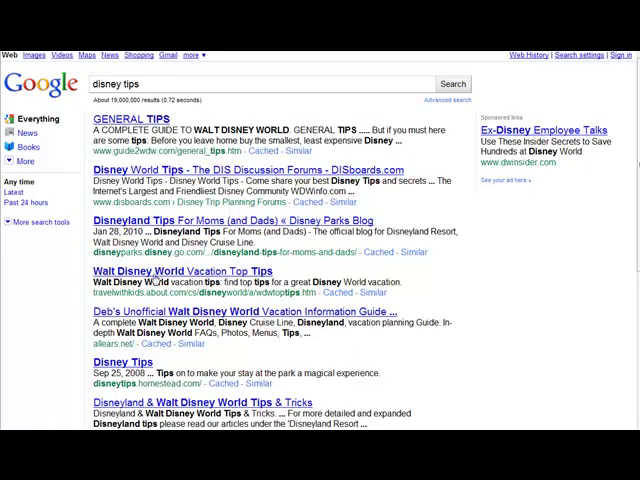
pyautogui.moveTo(497, 215)
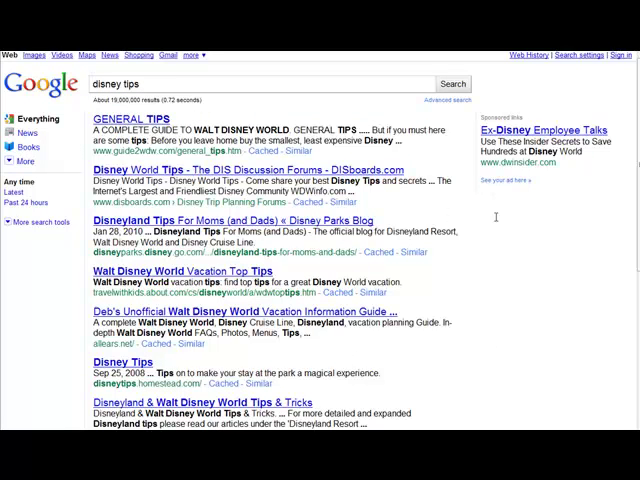
pyautogui.moveTo(265, 65)
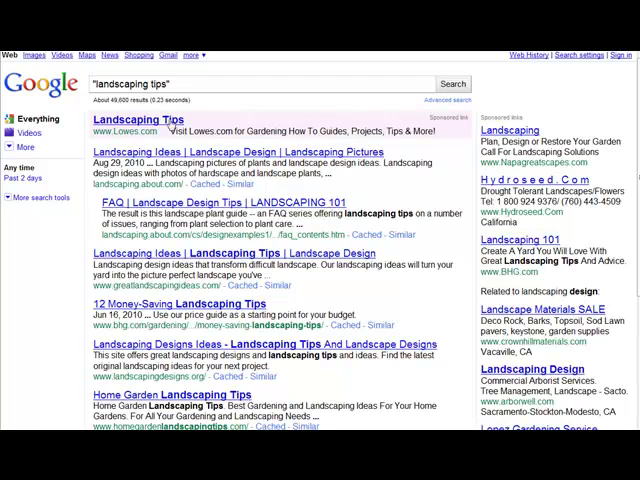
pyautogui.scroll(-3)
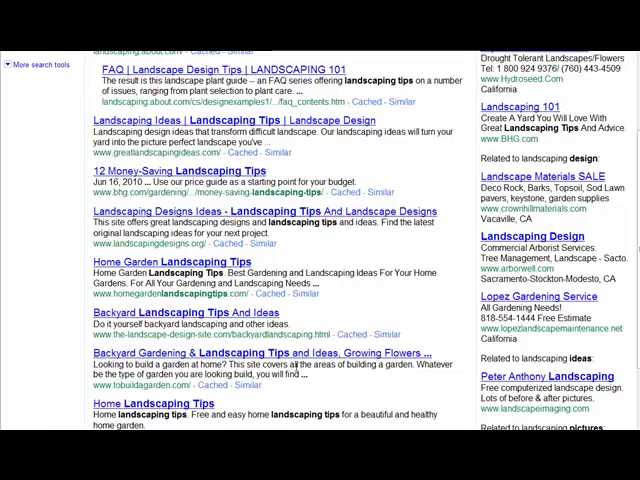
pyautogui.scroll(3)
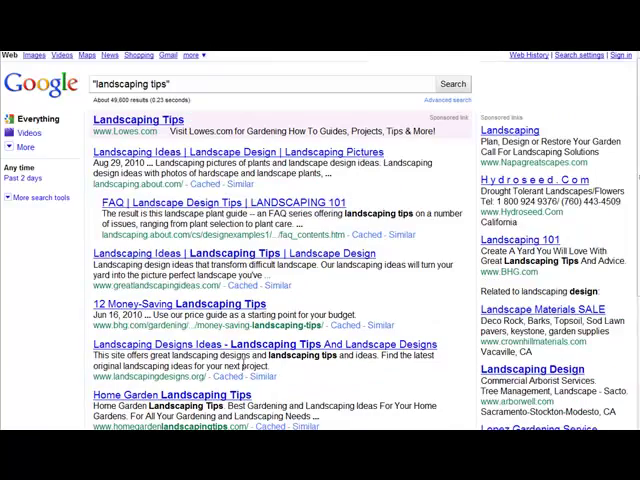
pyautogui.scroll(-3)
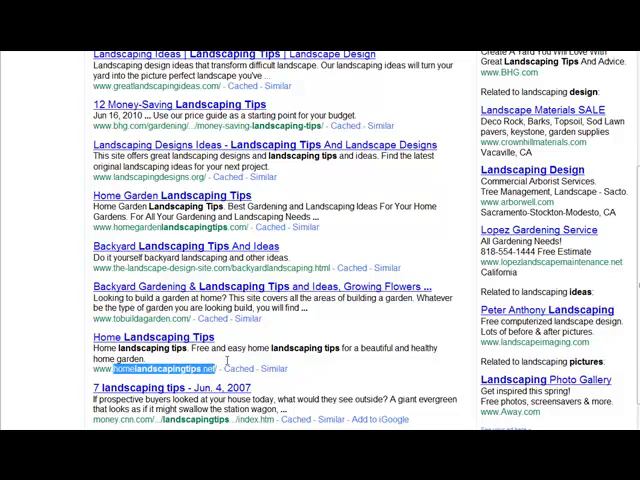
pyautogui.scroll(-3)
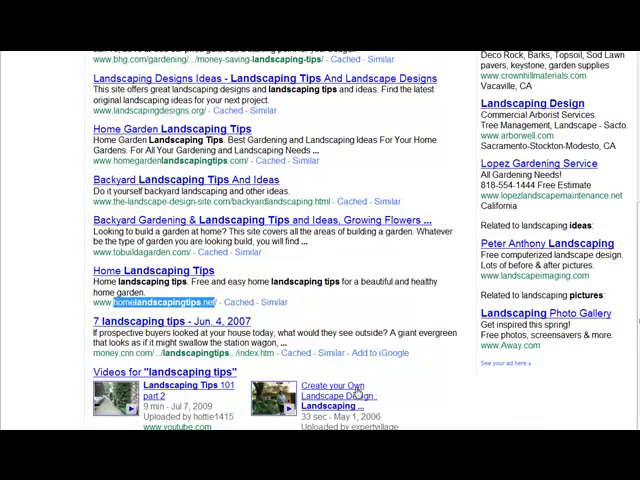
pyautogui.scroll(3)
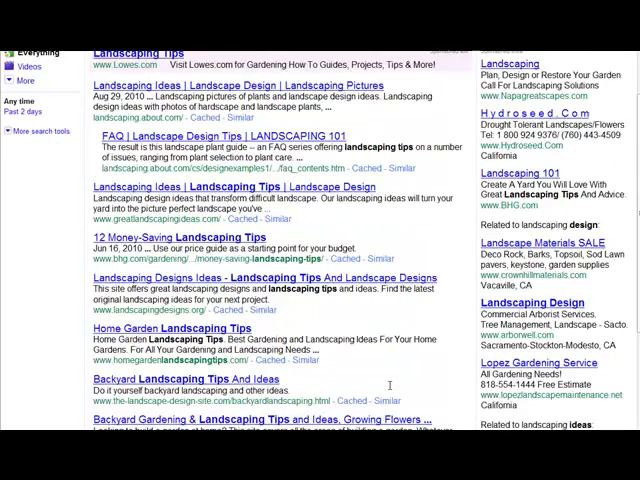
pyautogui.scroll(3)
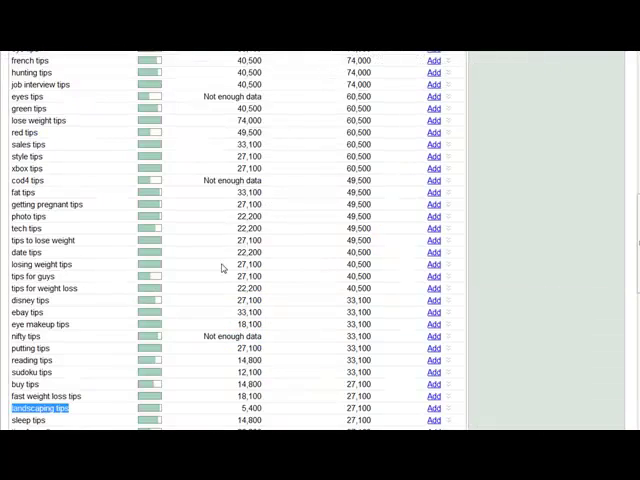
# - Scroll through the Google results for 'eyeshadow tips', about 9,560 quoted results
pyautogui.scroll(-3)
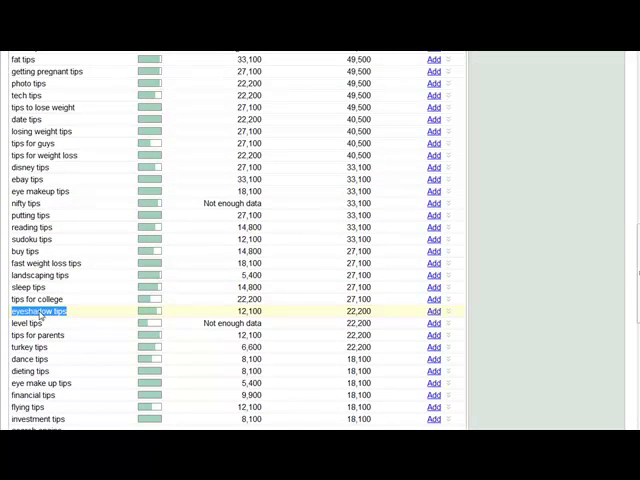
pyautogui.moveTo(388, 138)
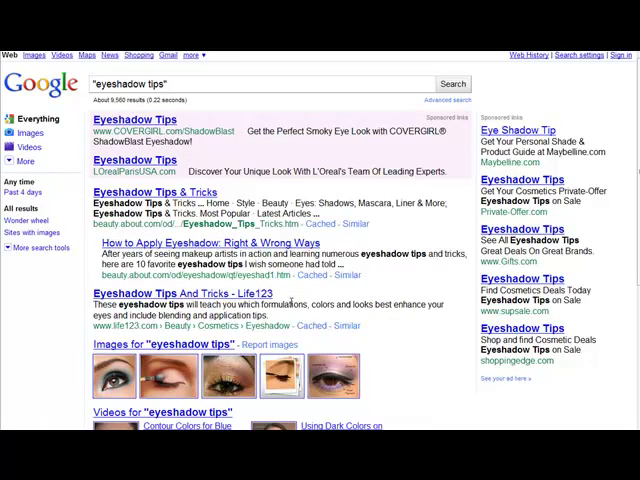
pyautogui.scroll(-3)
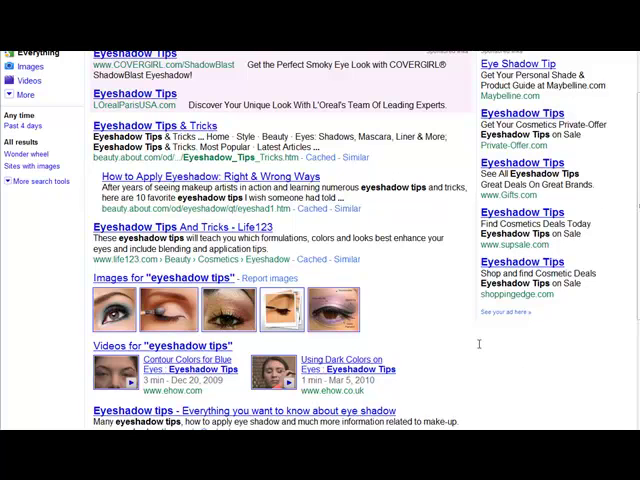
pyautogui.scroll(-3)
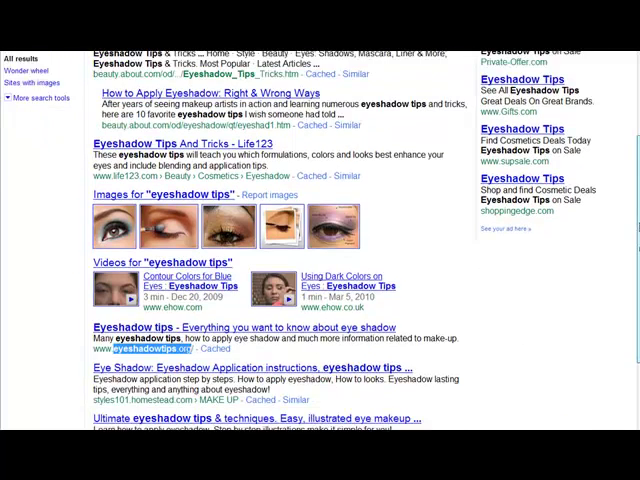
pyautogui.scroll(-3)
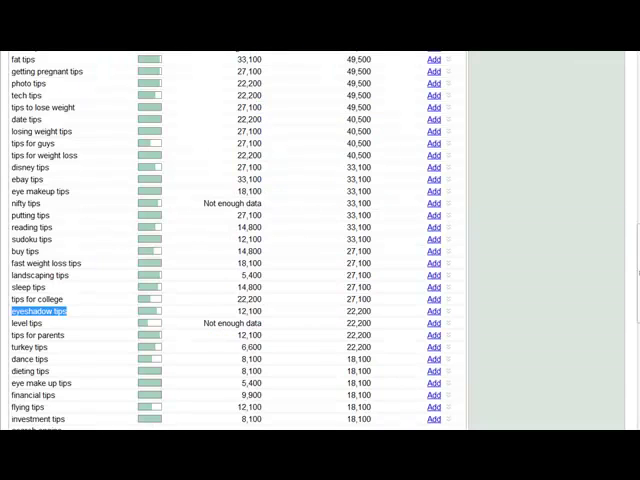
pyautogui.scroll(3)
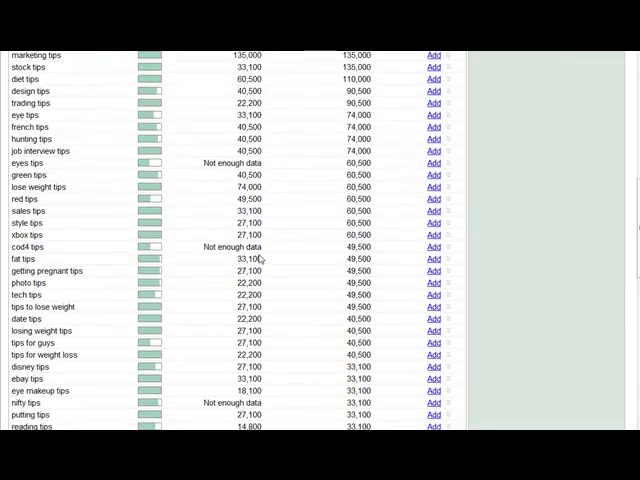
pyautogui.scroll(3)
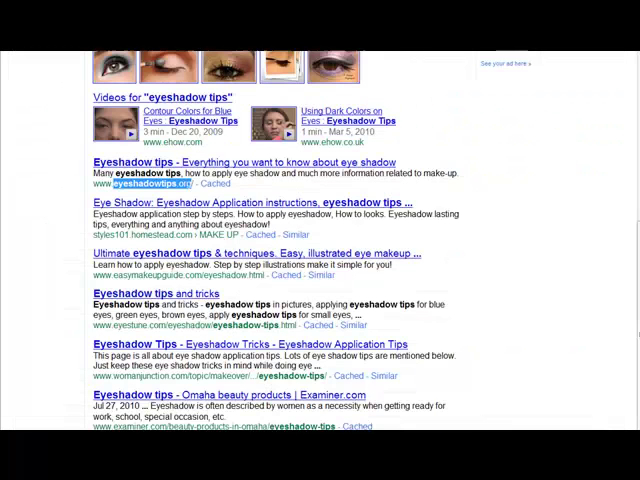
pyautogui.scroll(3)
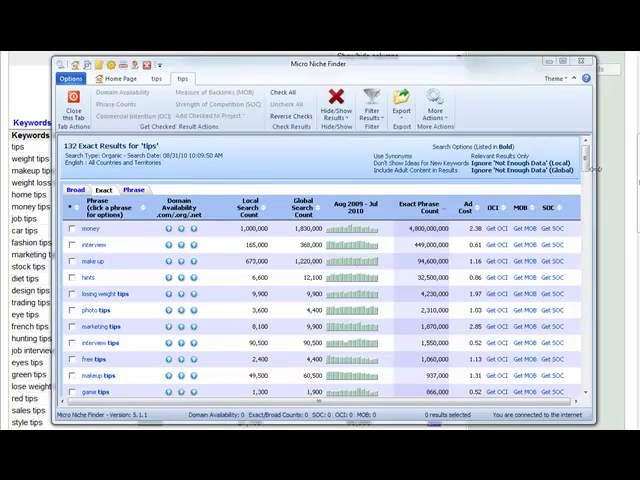
pyautogui.scroll(-3)
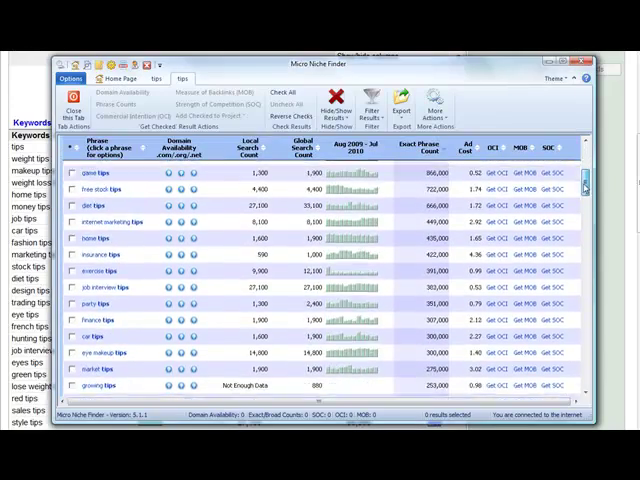
pyautogui.scroll(-3)
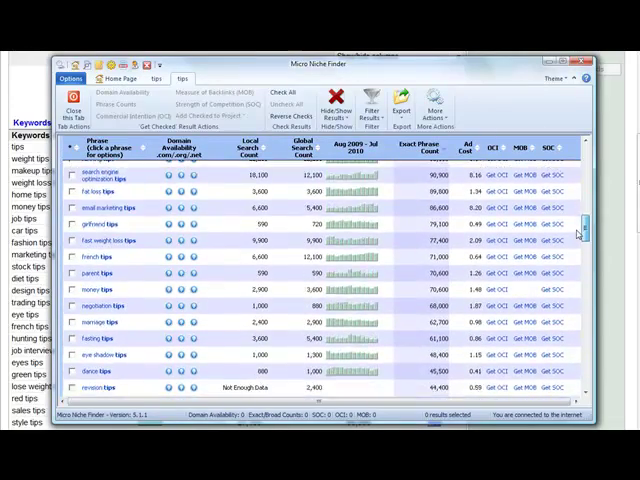
pyautogui.scroll(-3)
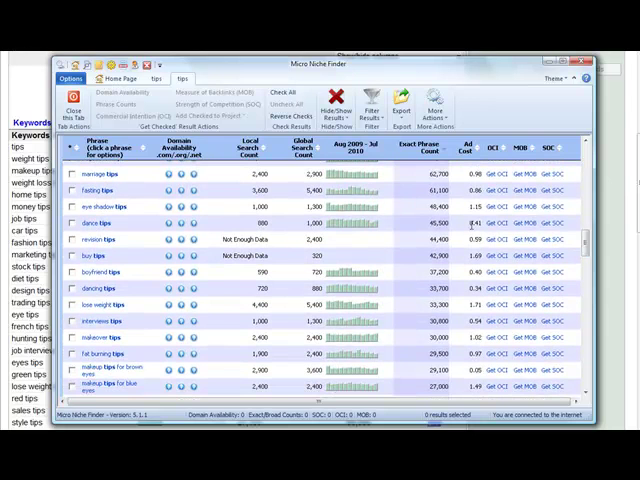
pyautogui.scroll(-3)
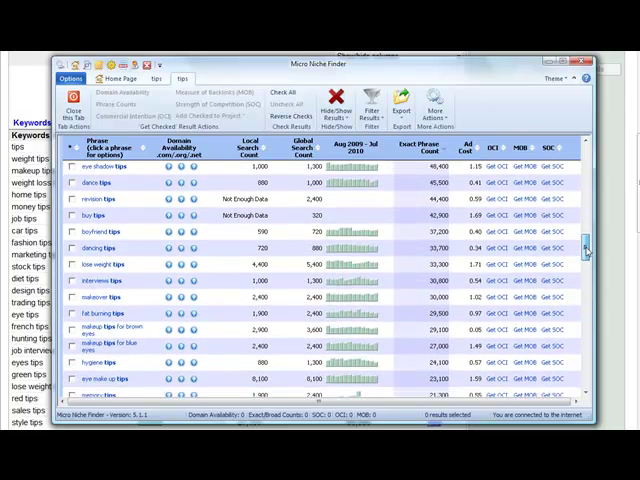
pyautogui.scroll(-3)
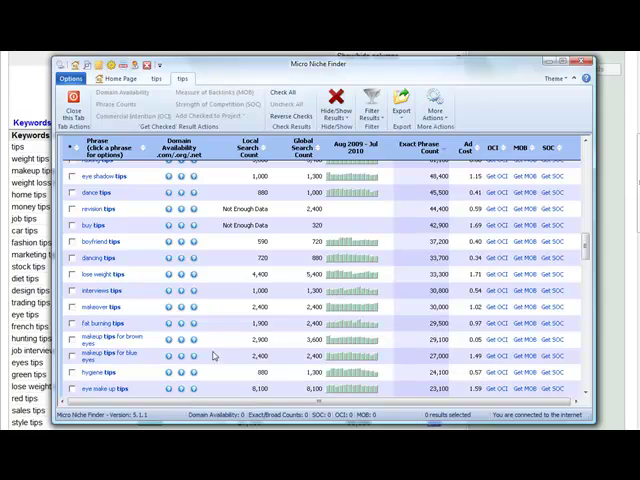
pyautogui.moveTo(153, 343)
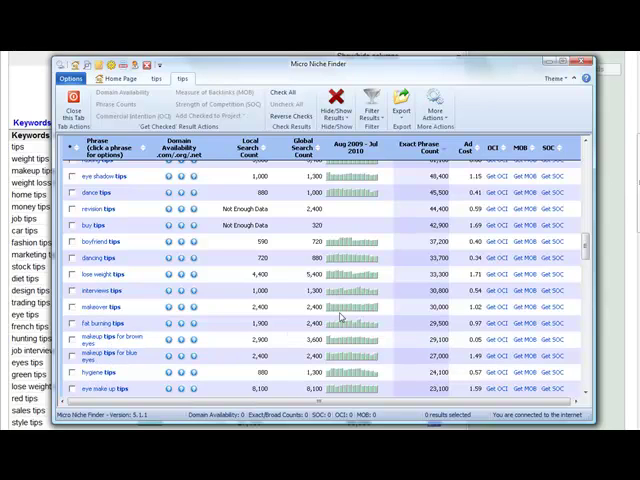
pyautogui.scroll(-3)
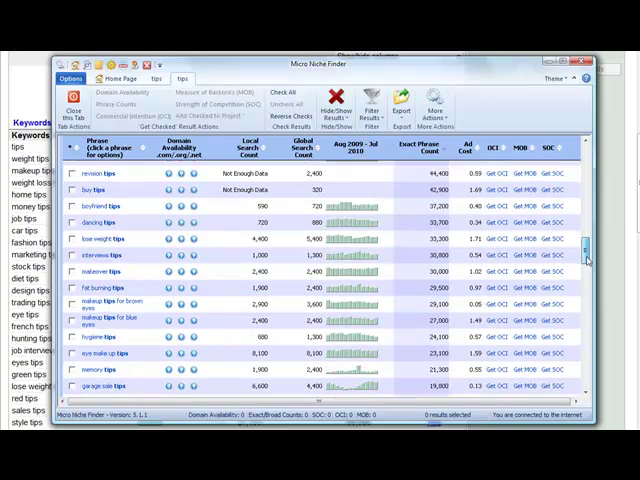
pyautogui.scroll(-3)
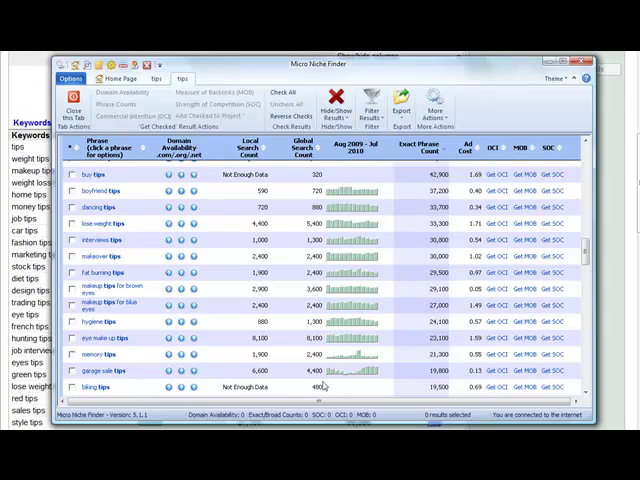
pyautogui.click(480, 400)
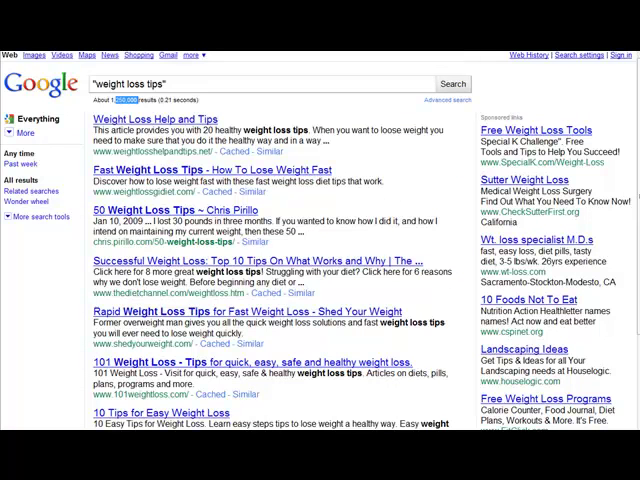
pyautogui.moveTo(430, 184)
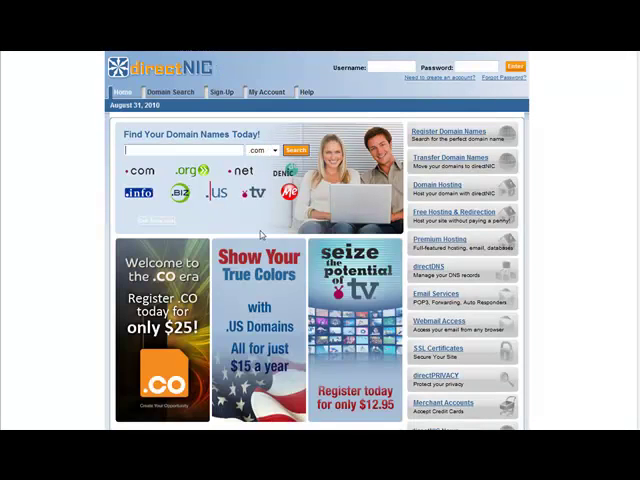
# - Search directNIC for the garagesaletips .com domain
pyautogui.write('garagesaletips')
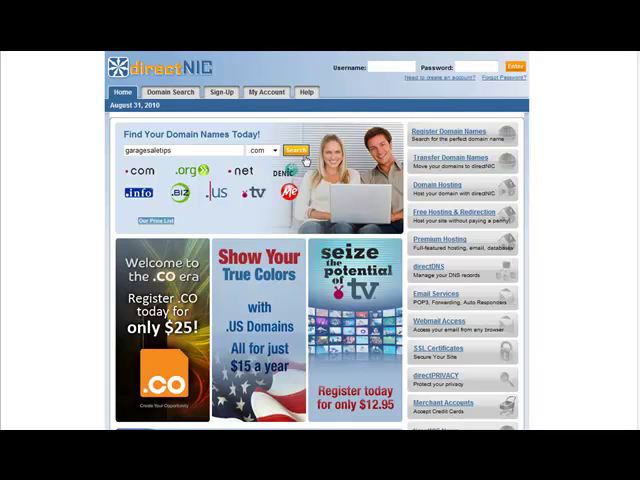
pyautogui.click(293, 150)
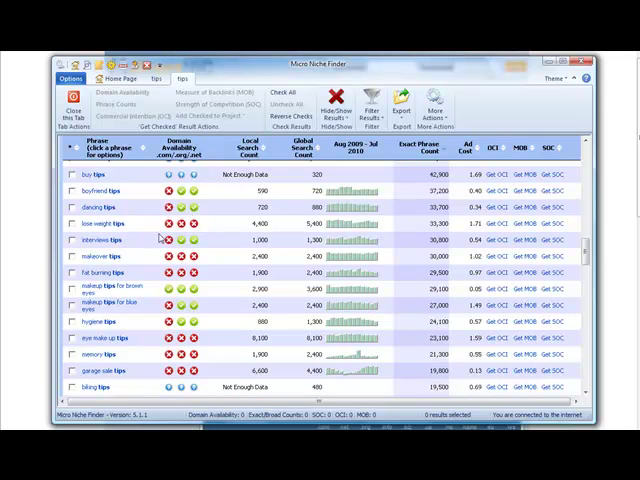
pyautogui.moveTo(178, 245)
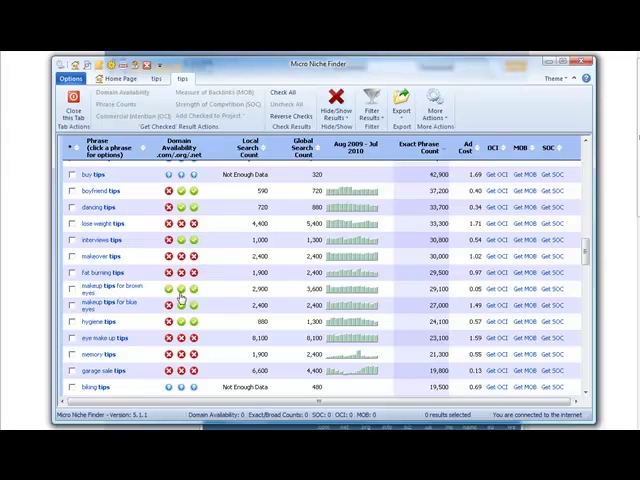
pyautogui.moveTo(117, 315)
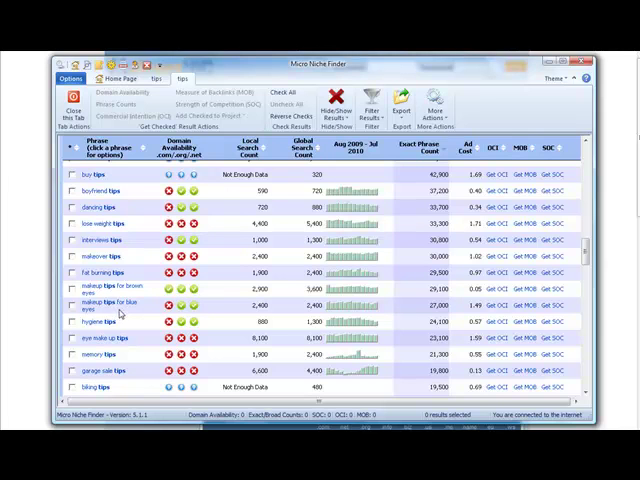
pyautogui.moveTo(190, 312)
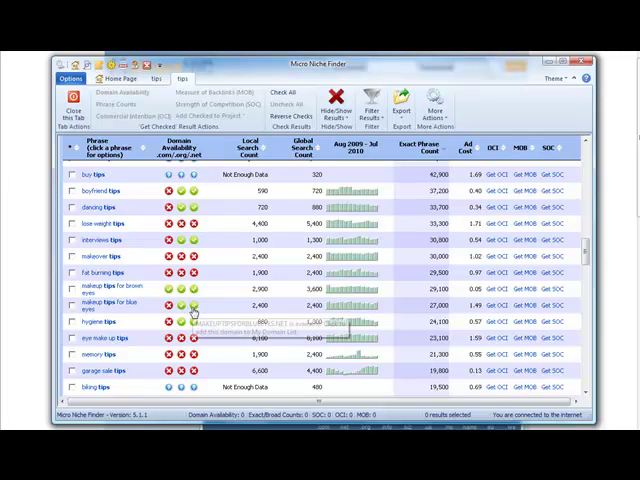
# - Scroll the tips results' domain availability icons and select 'job application tips'
pyautogui.scroll(-3)
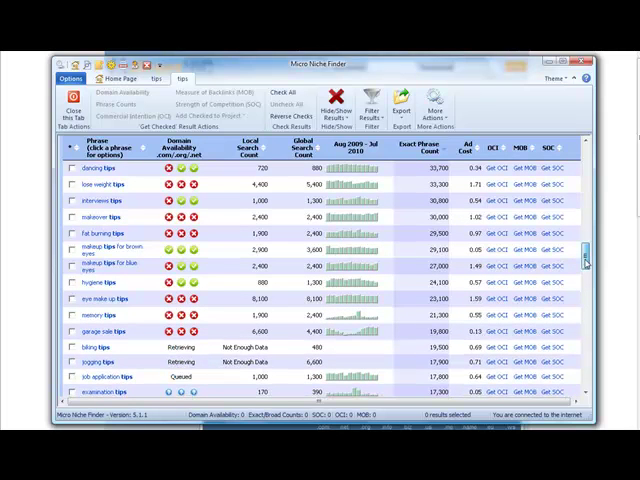
pyautogui.scroll(-3)
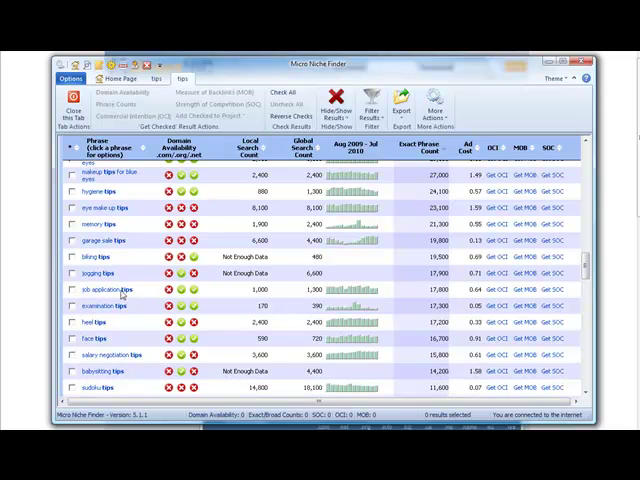
pyautogui.doubleClick(100, 292)
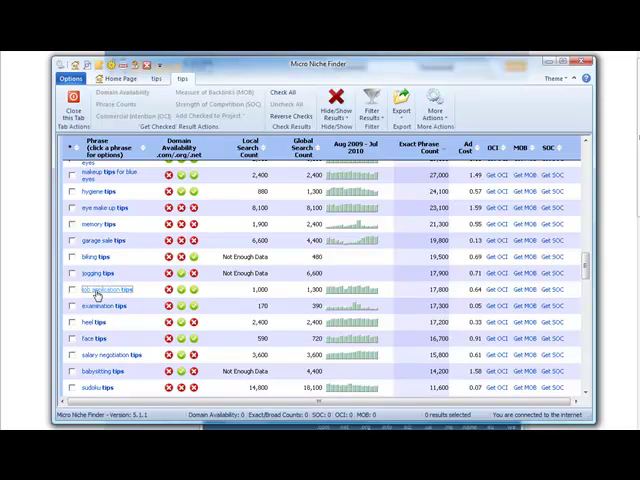
pyautogui.moveTo(97, 296)
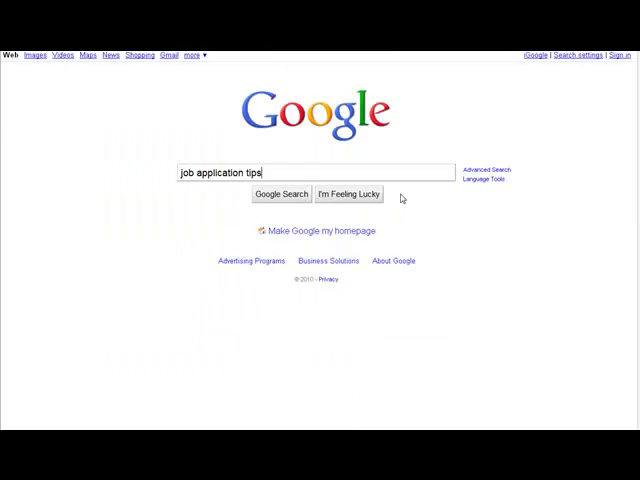
# - Search Google for the quoted phrase "job application tips", showing about 19,600 results
pyautogui.click(281, 194)
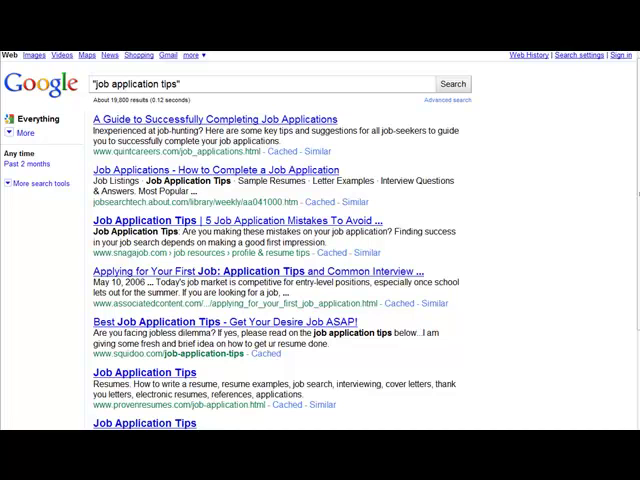
pyautogui.moveTo(375, 142)
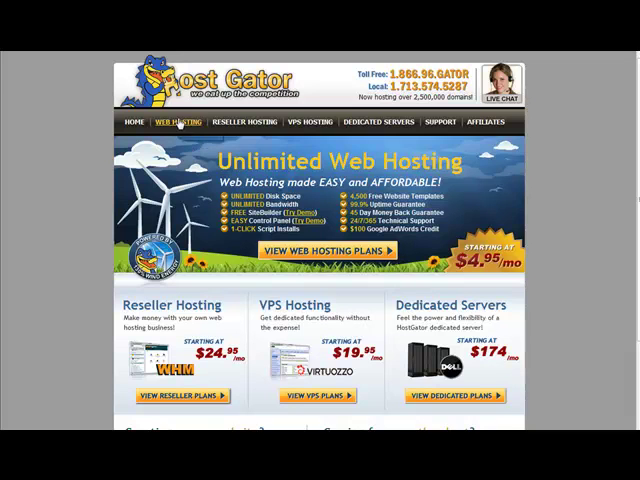
# - Order a HostGator hosting plan registering jobapplicationtips .org, continuing to Step 2 billing
pyautogui.click(179, 122)
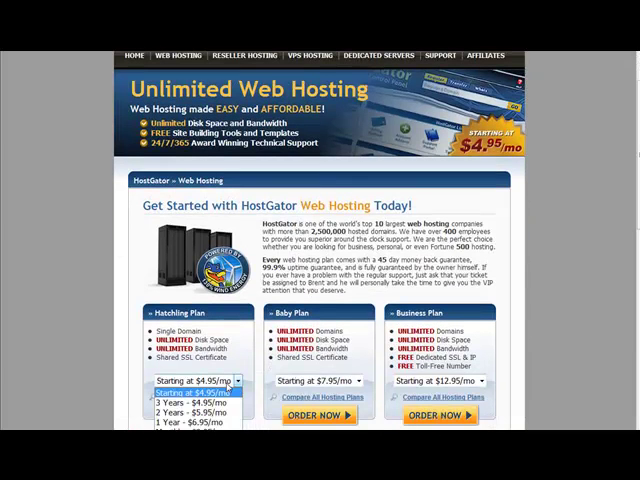
pyautogui.click(185, 381)
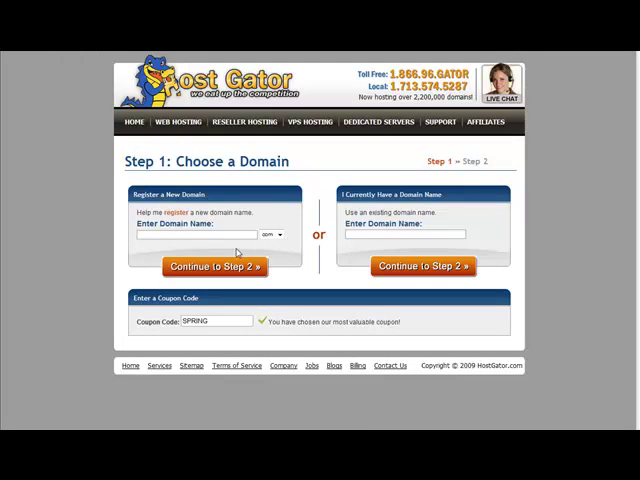
pyautogui.write('job application tips')
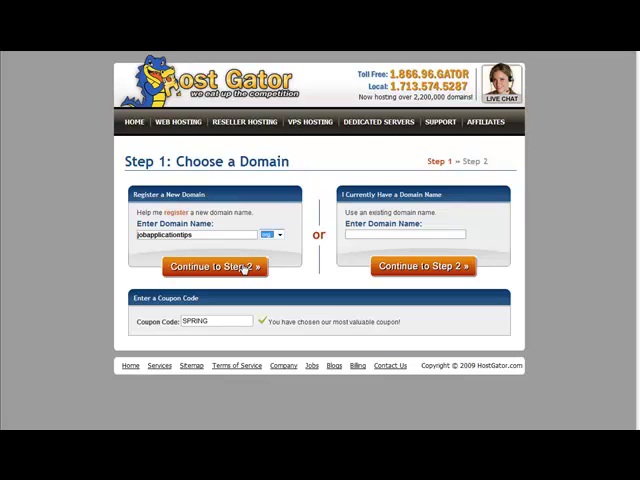
pyautogui.moveTo(231, 278)
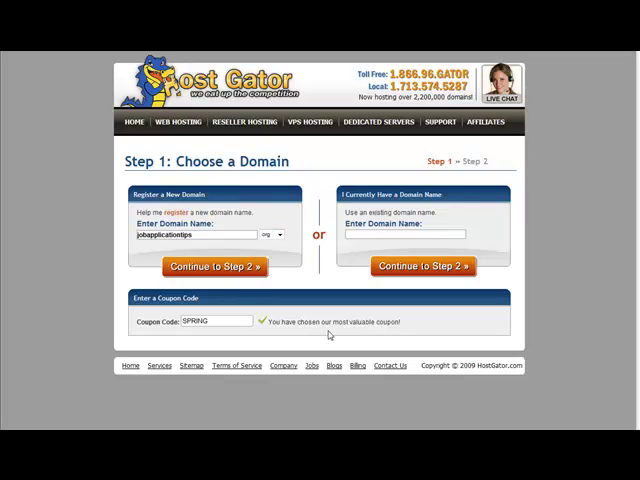
pyautogui.click(214, 266)
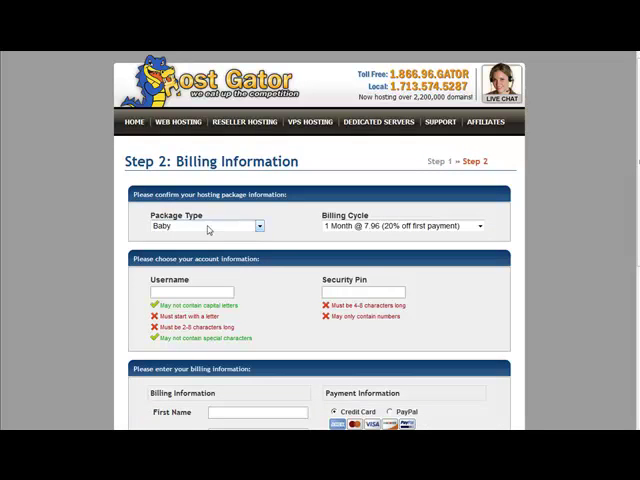
pyautogui.moveTo(280, 400)
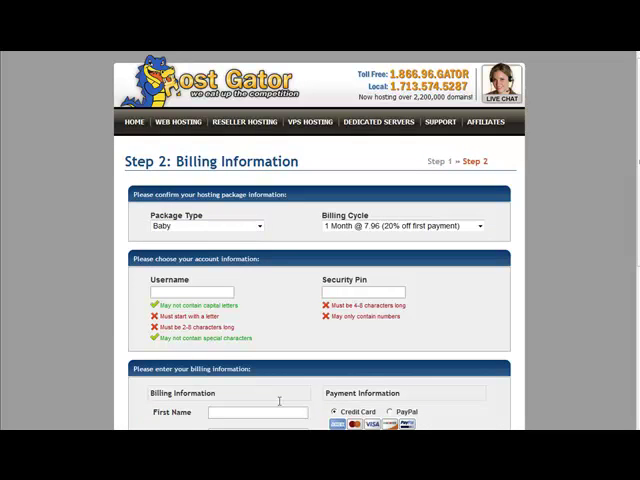
pyautogui.moveTo(345, 345)
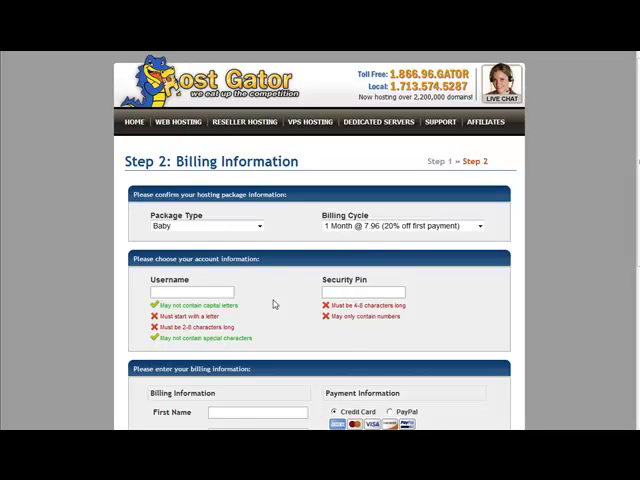
pyautogui.scroll(-3)
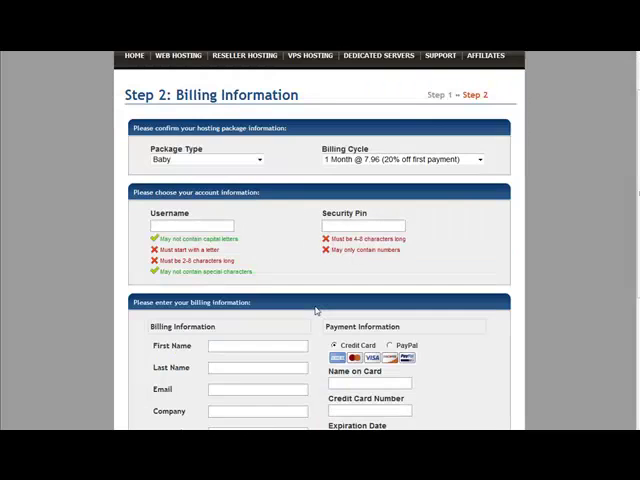
pyautogui.scroll(-3)
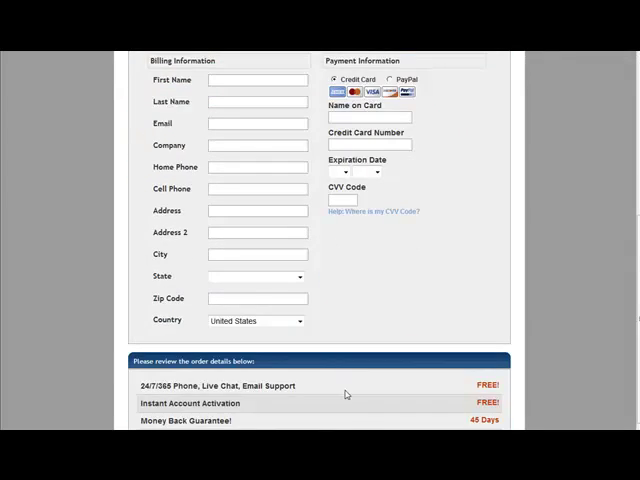
pyautogui.scroll(-3)
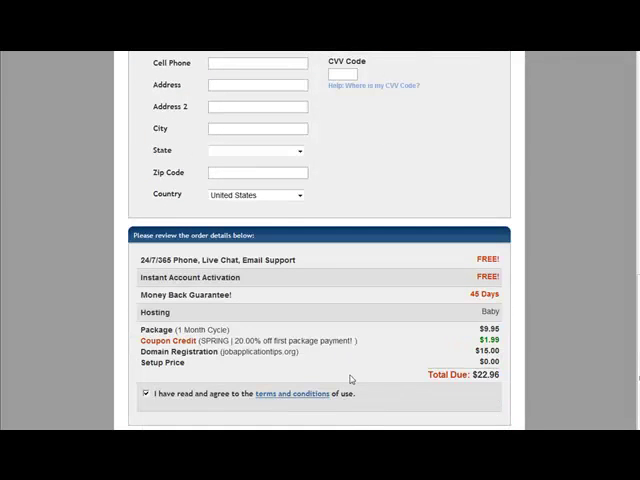
pyautogui.scroll(3)
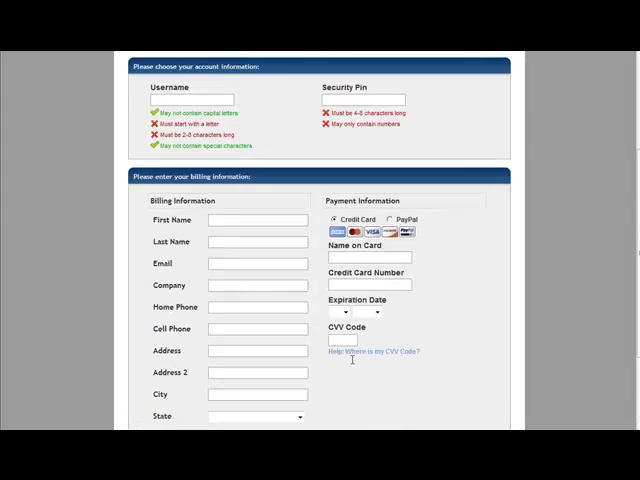
pyautogui.moveTo(397, 337)
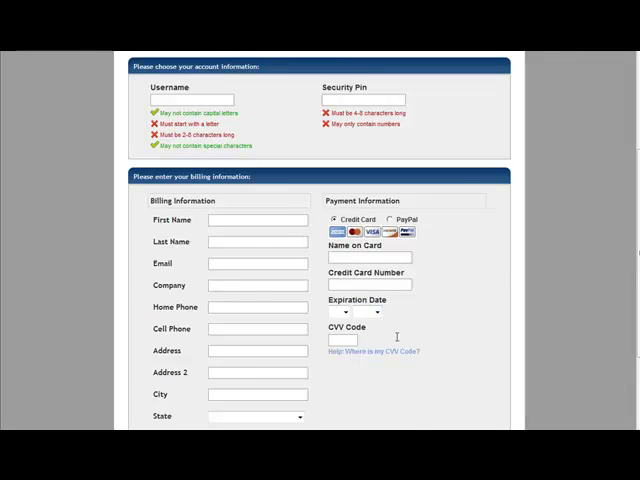
pyautogui.scroll(3)
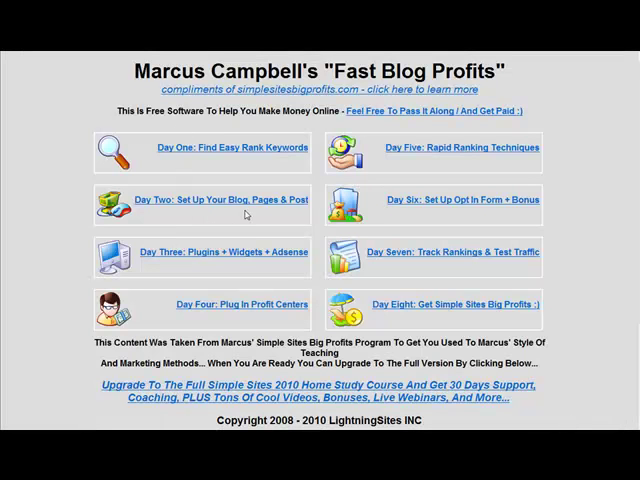
pyautogui.moveTo(281, 193)
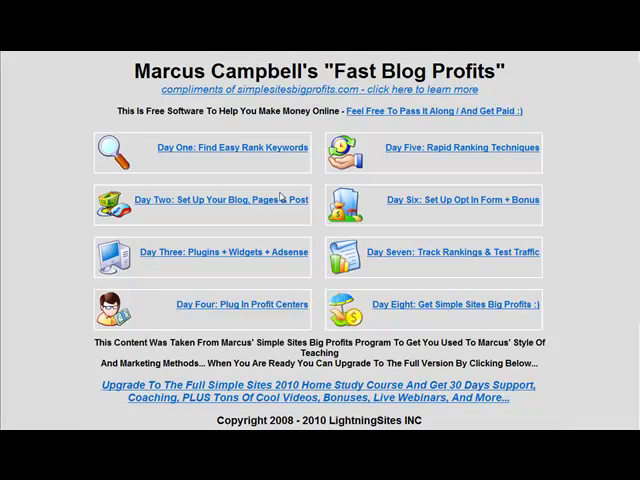